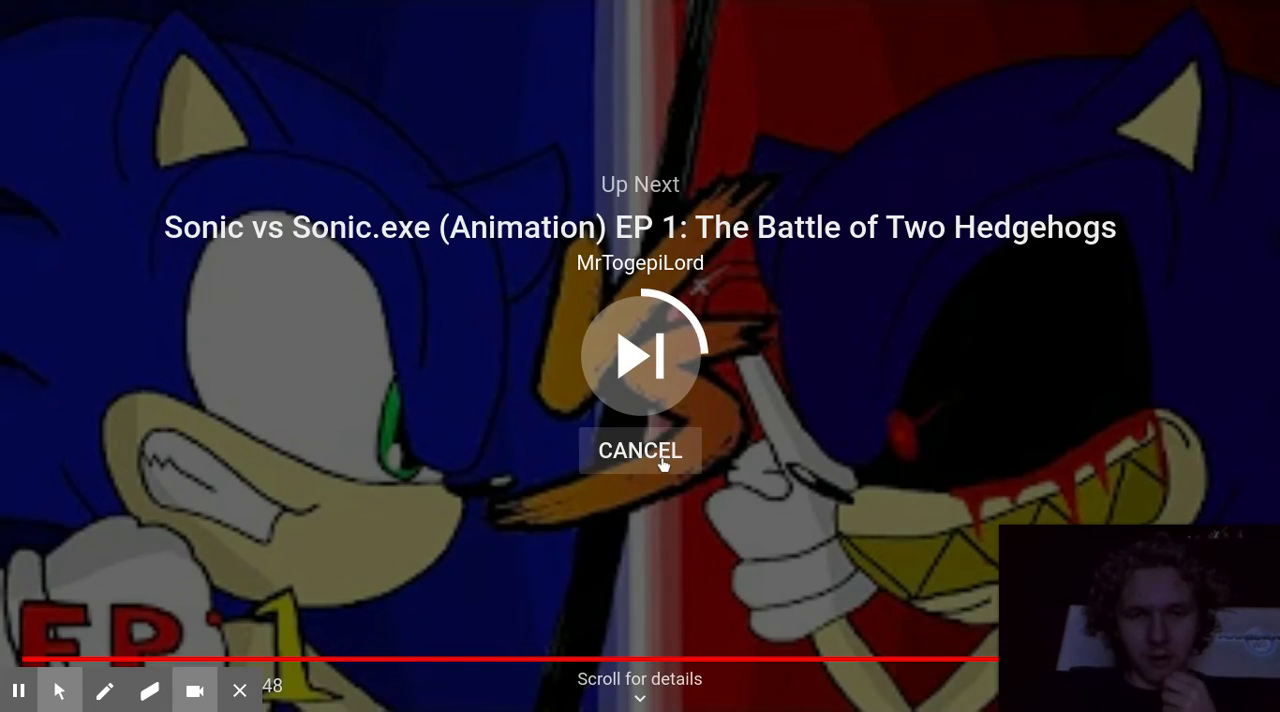
Step: Cancel the Up Next autoplay so the end-screen suggestion grid stays up after Siren Head vs. Sonic.exe
left_click(640, 450)
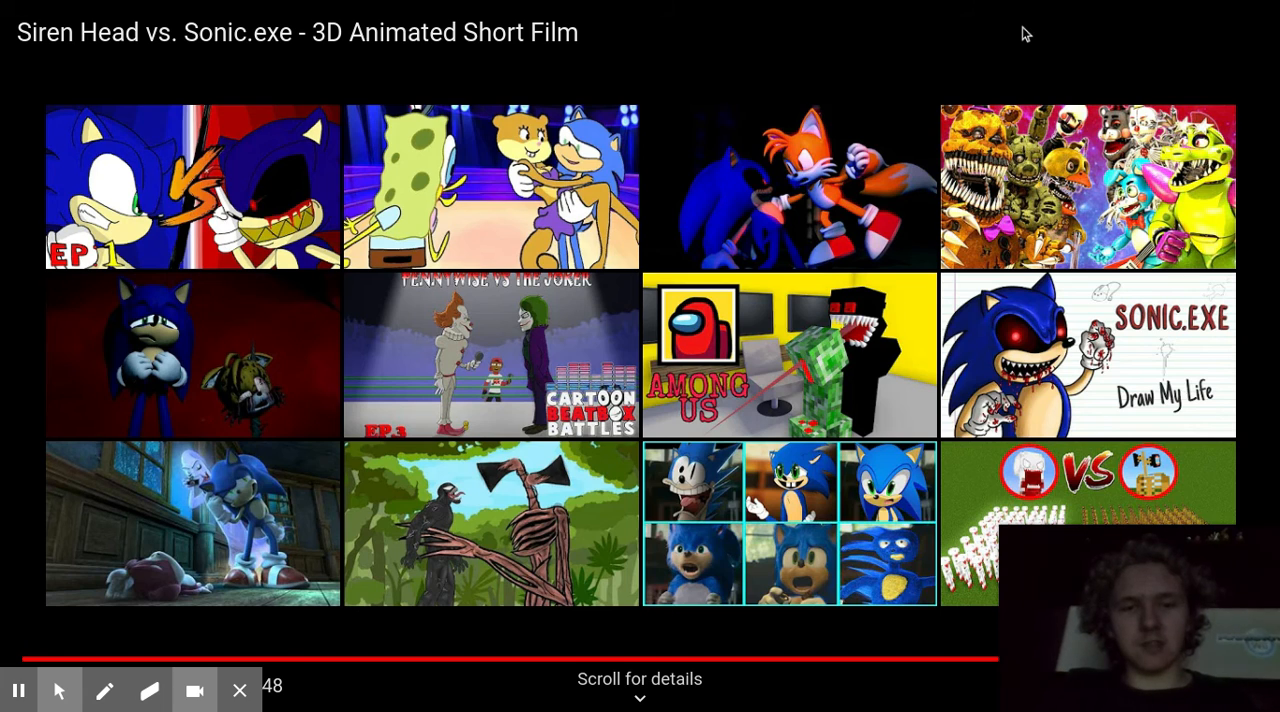